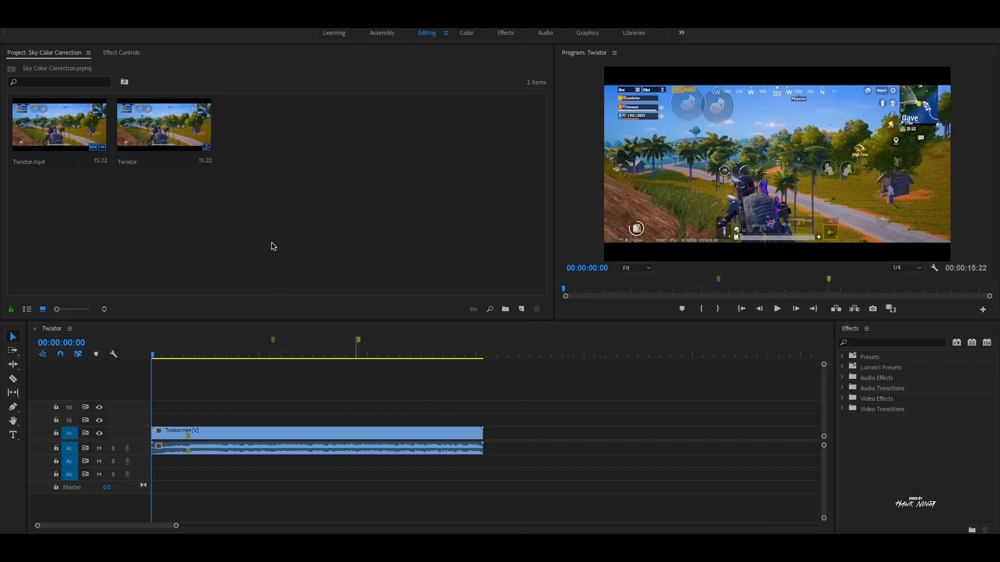
Add a new Adjustment Layer to the Project panel with default 1920×1080 settings
right_click(273, 248)
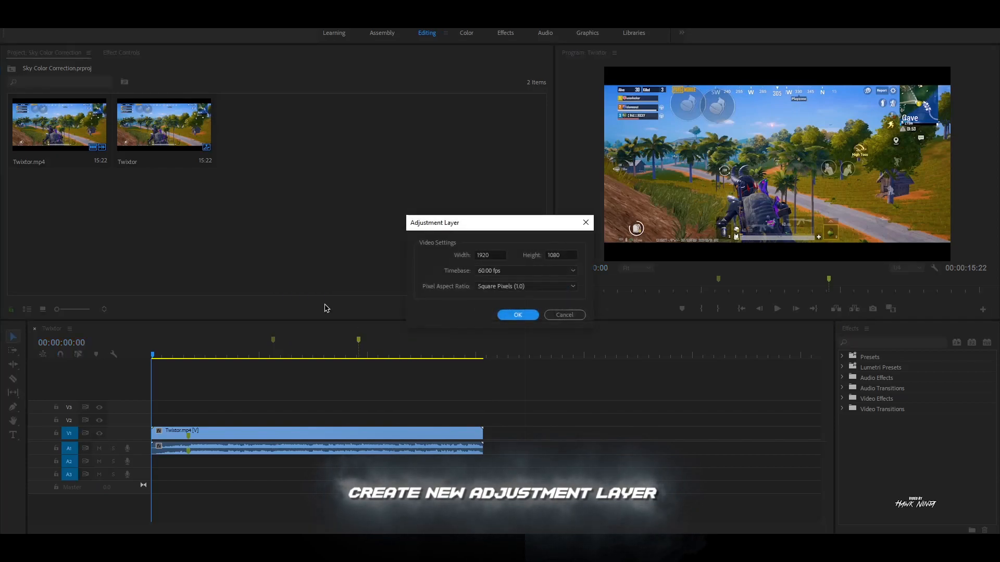
left_click(517, 315)
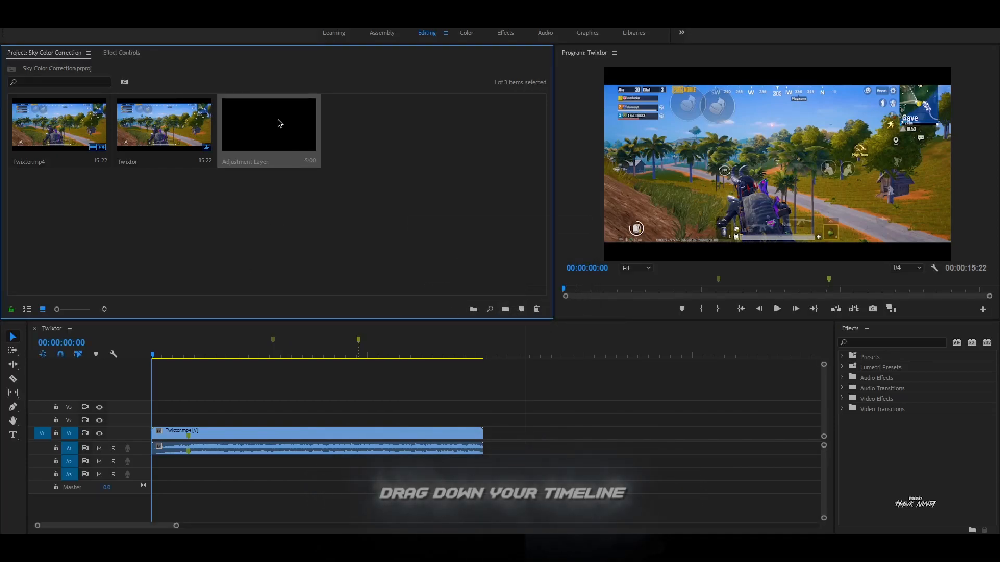
Place the adjustment layer on V2 above the Twixtor clip and razor-cut it into sections
left_click_drag(268, 124, 204, 420)
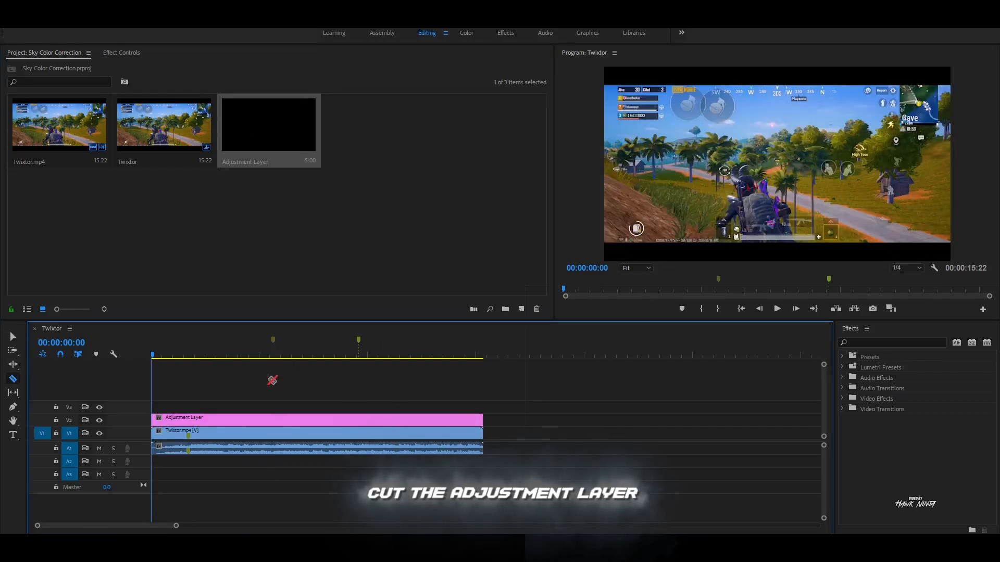
left_click(273, 419)
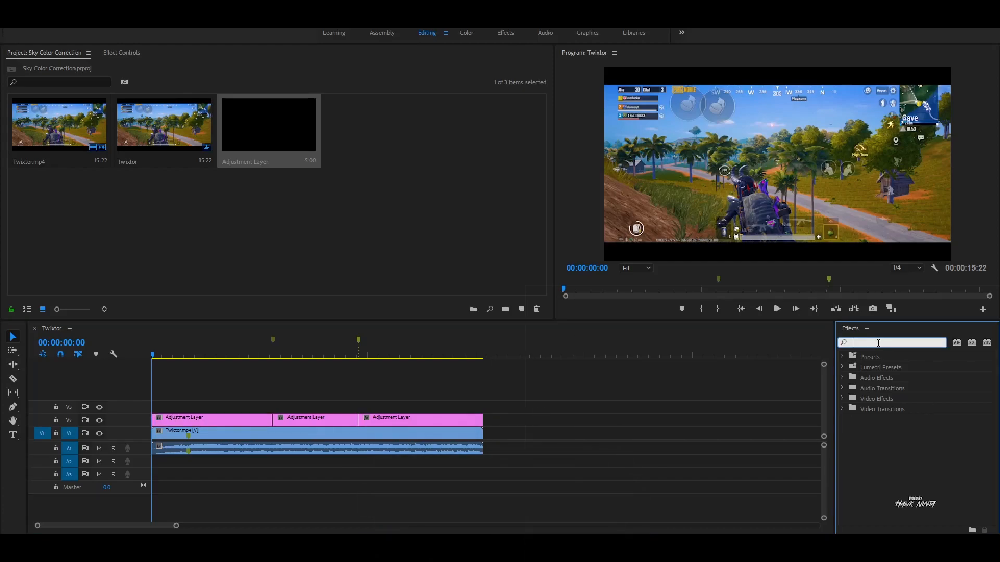
Search the Effects panel for 'change' to locate Change to Color
type("co")
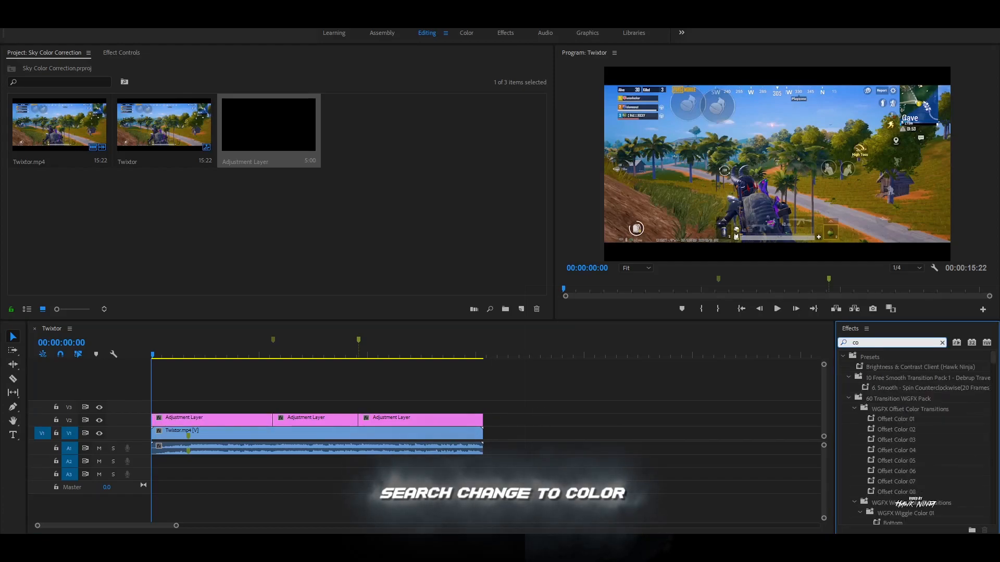
type("change")
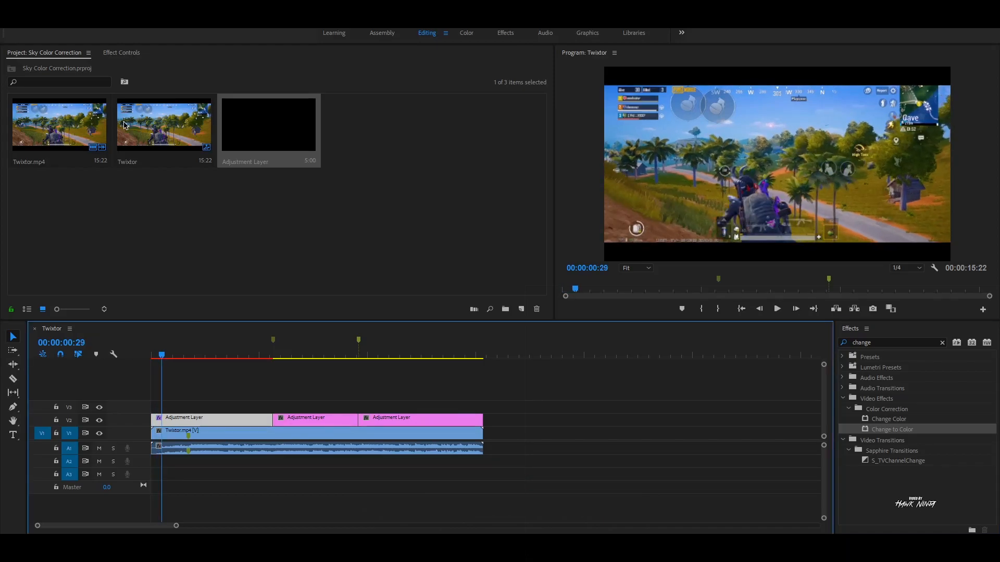
In section one's Change to Color, sample the sky blue and set Softness to 100
left_click(121, 52)
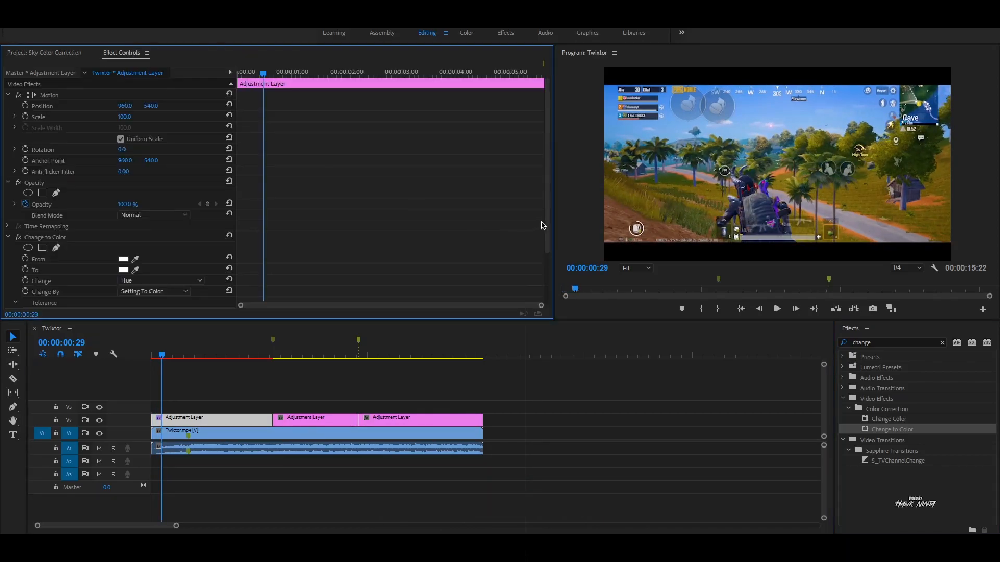
scroll("down", 3)
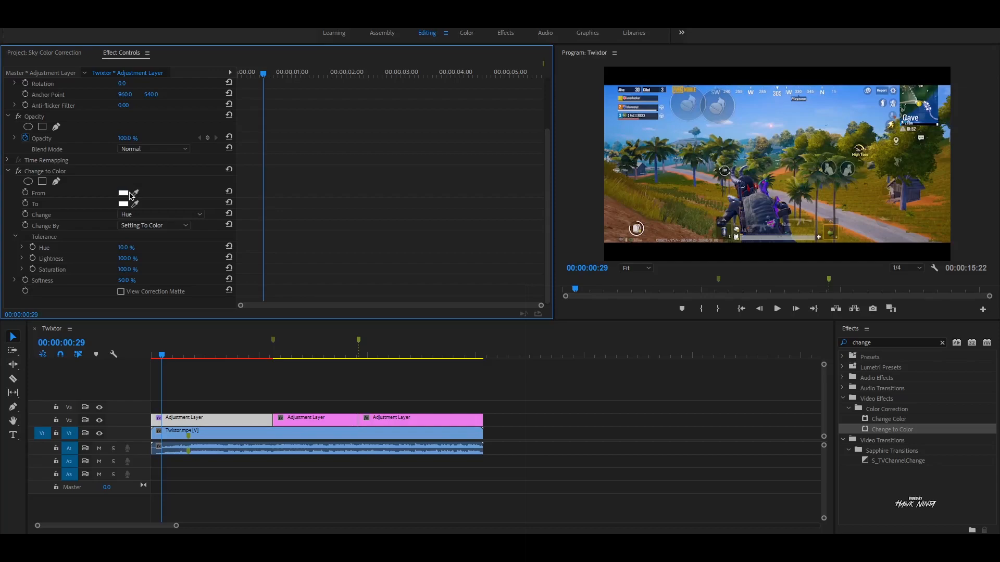
left_click(124, 193)
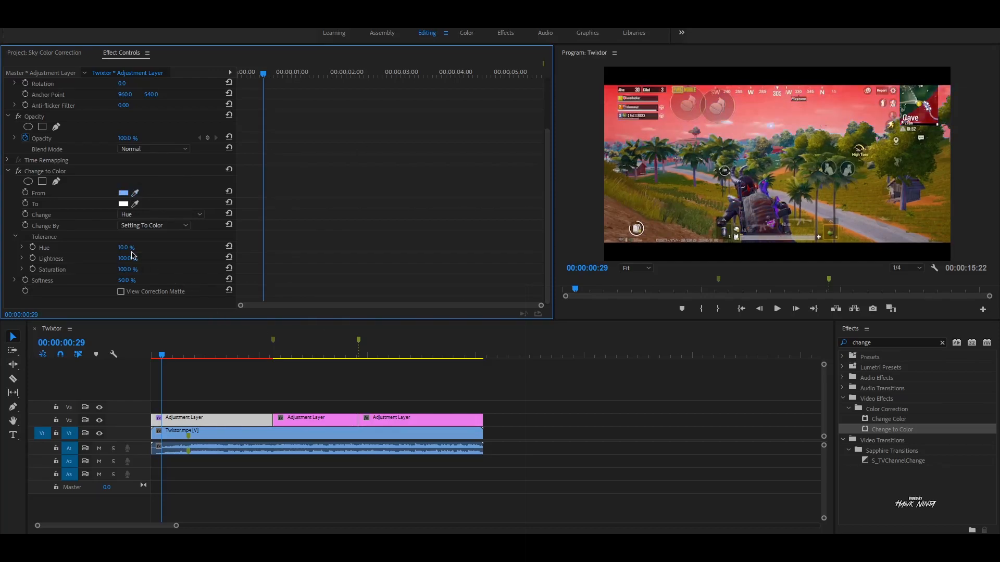
double_click(126, 281)
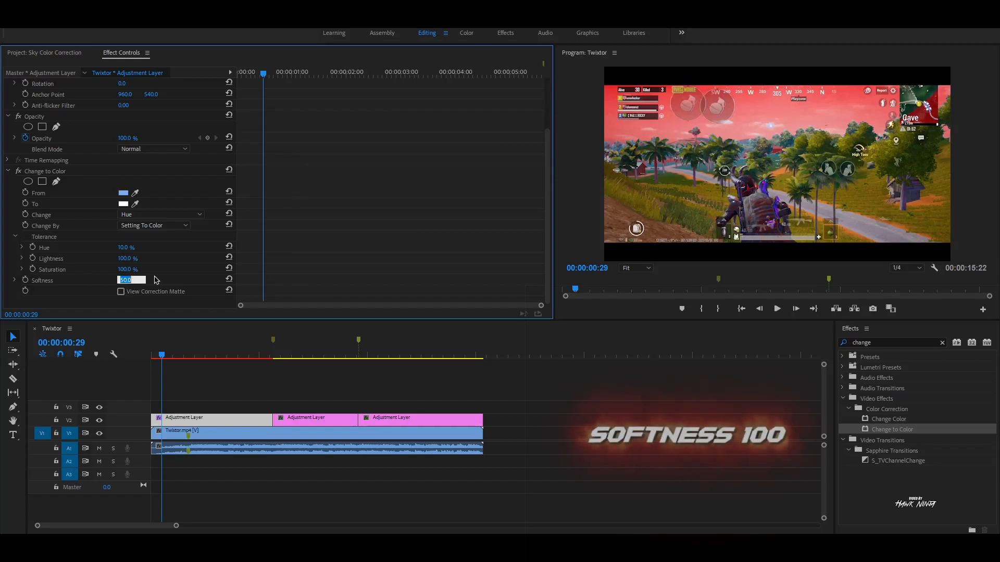
type("100")
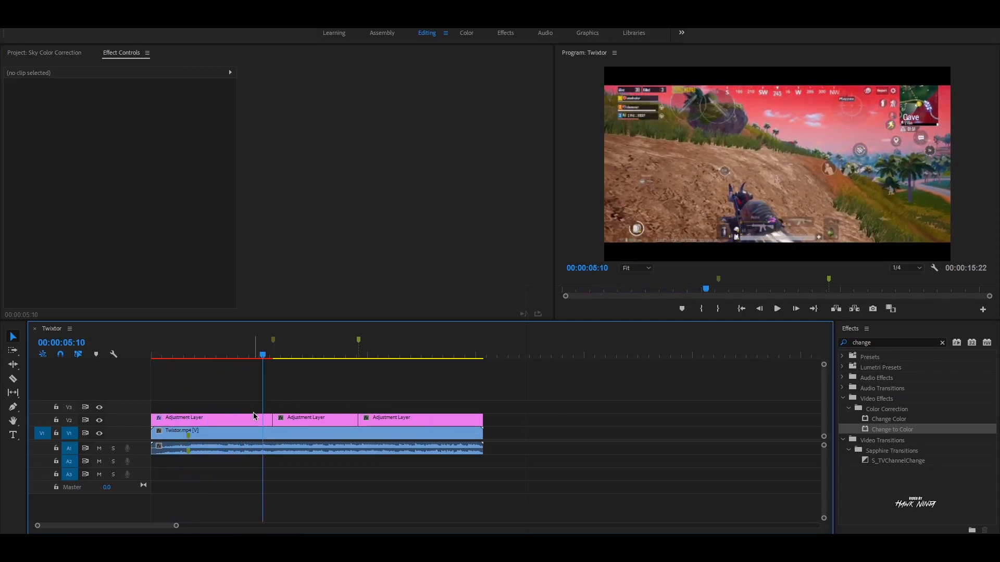
left_click(253, 355)
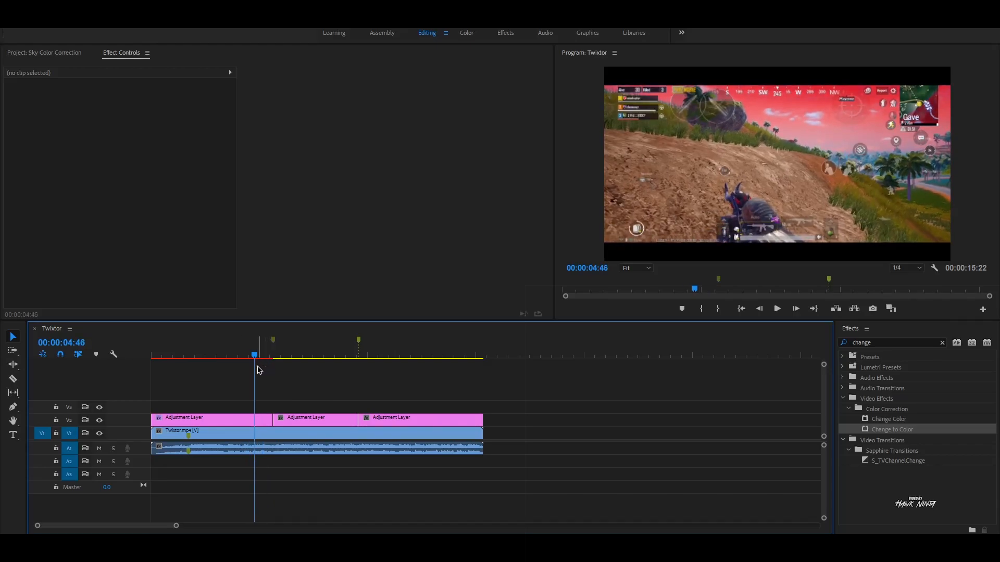
left_click(314, 417)
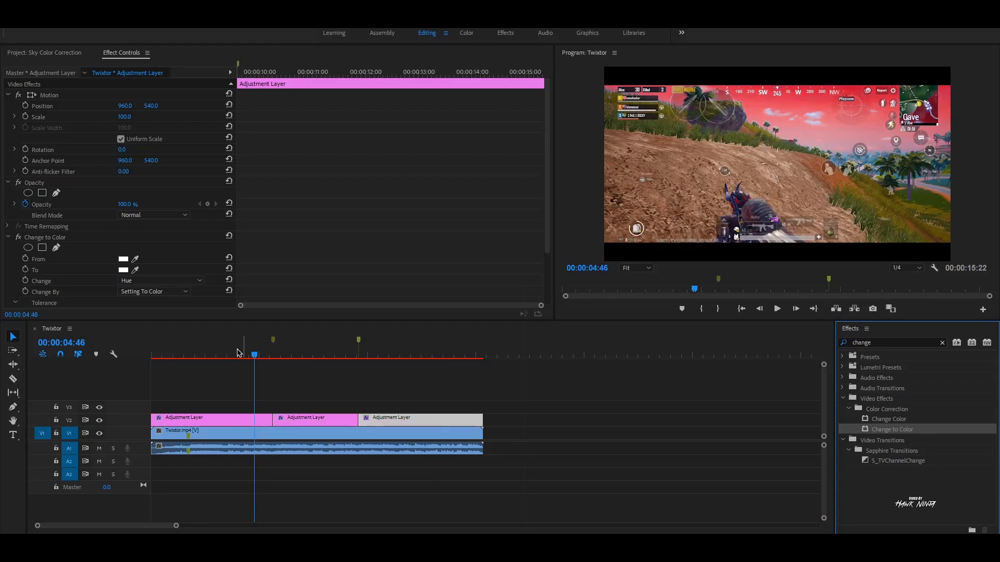
Give the second section a bright green To colour with Softness at 100
left_click(290, 355)
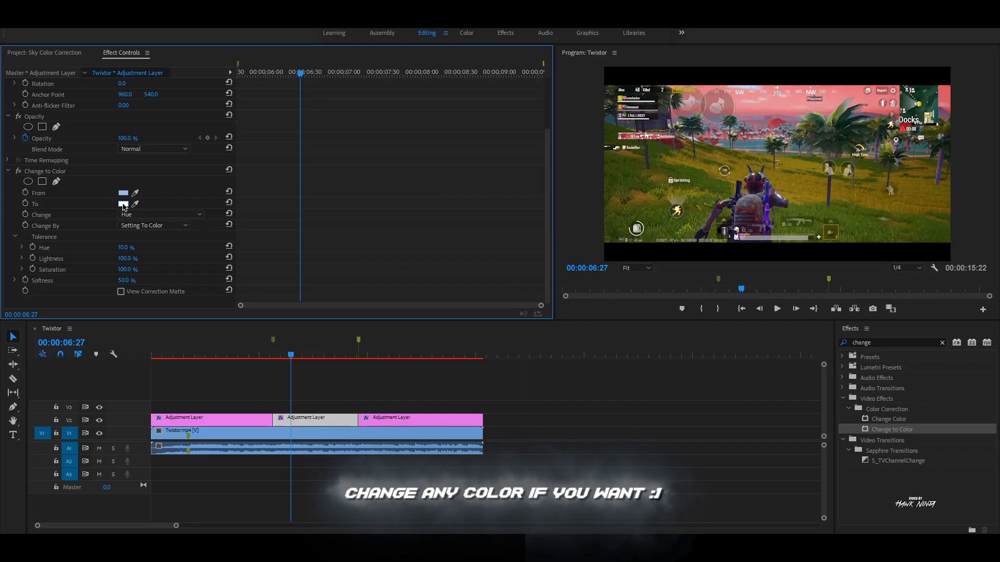
left_click(123, 204)
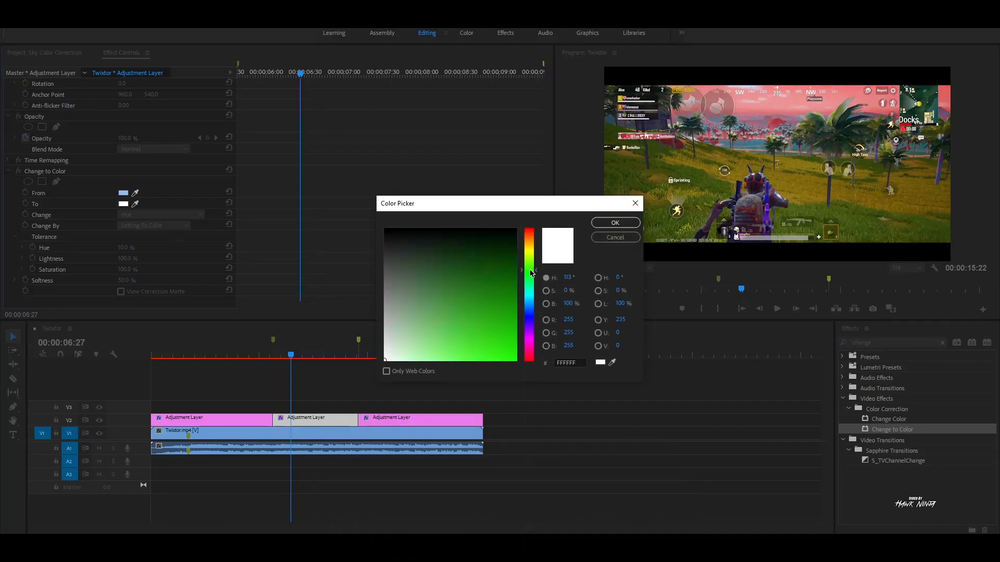
left_click(508, 357)
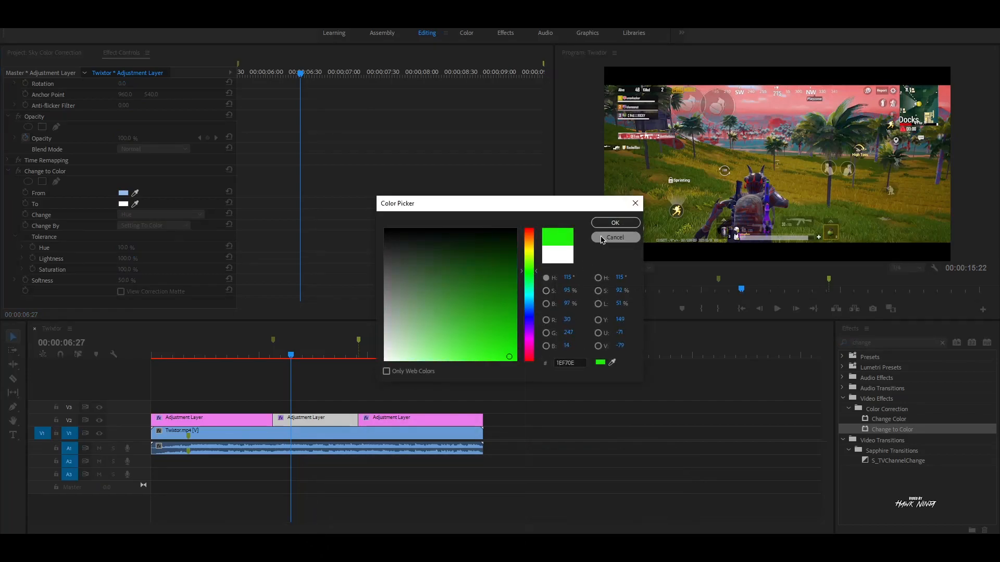
left_click(614, 223)
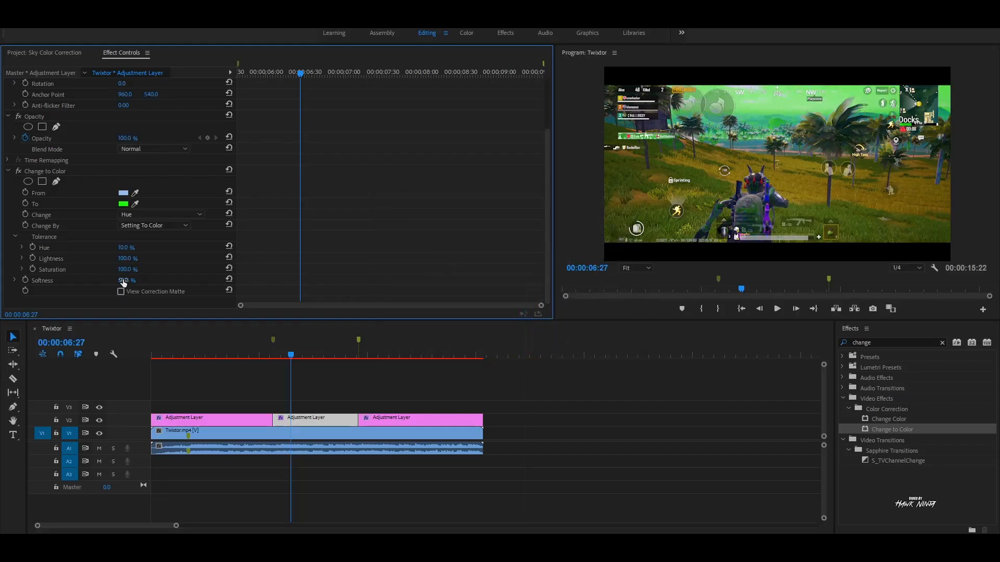
left_click_drag(291, 356, 268, 355)
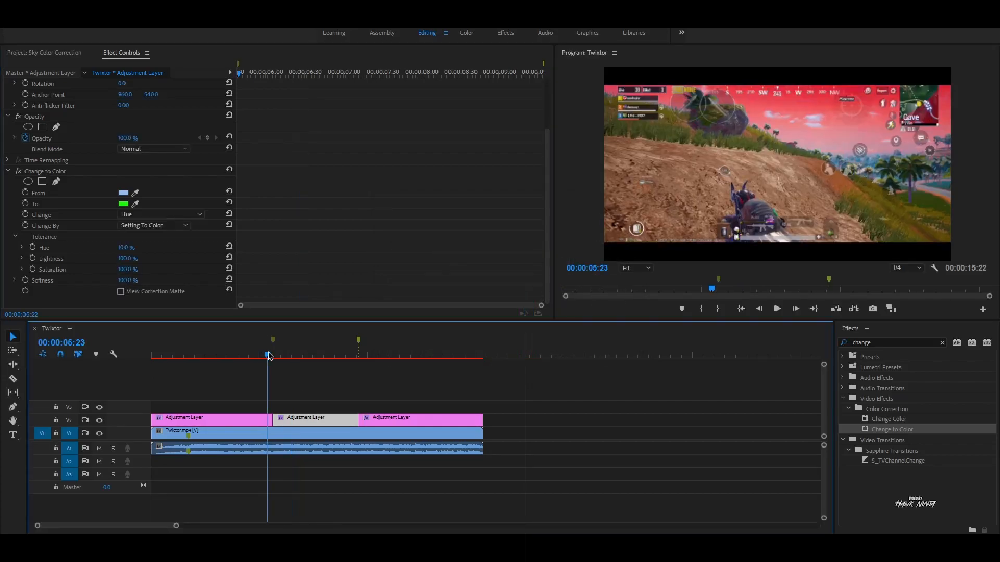
Select the third adjustment-layer section to sample the sky's blue
left_click(318, 356)
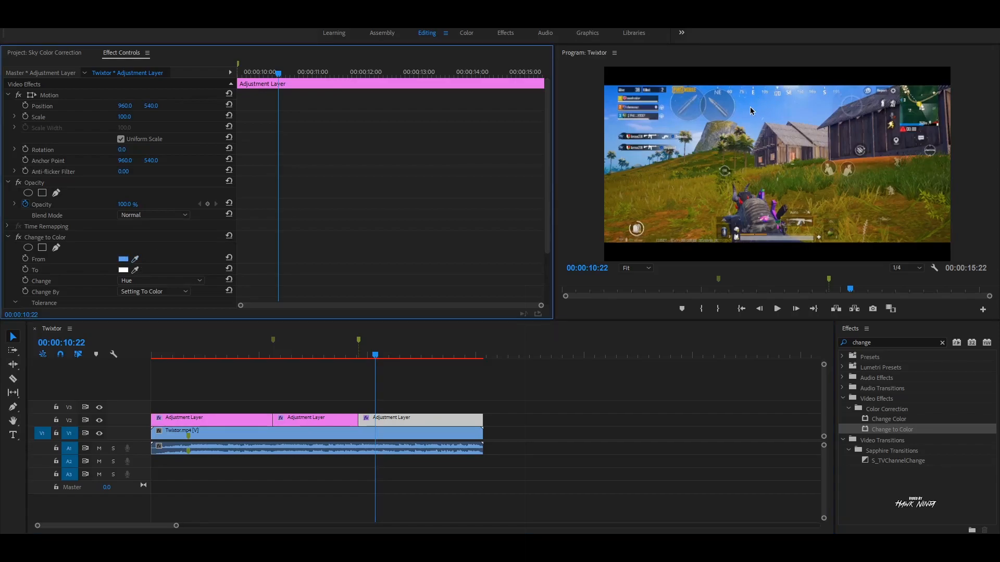
Set the third section's To colour to magenta, then scrub the timeline to preview
left_click(122, 270)
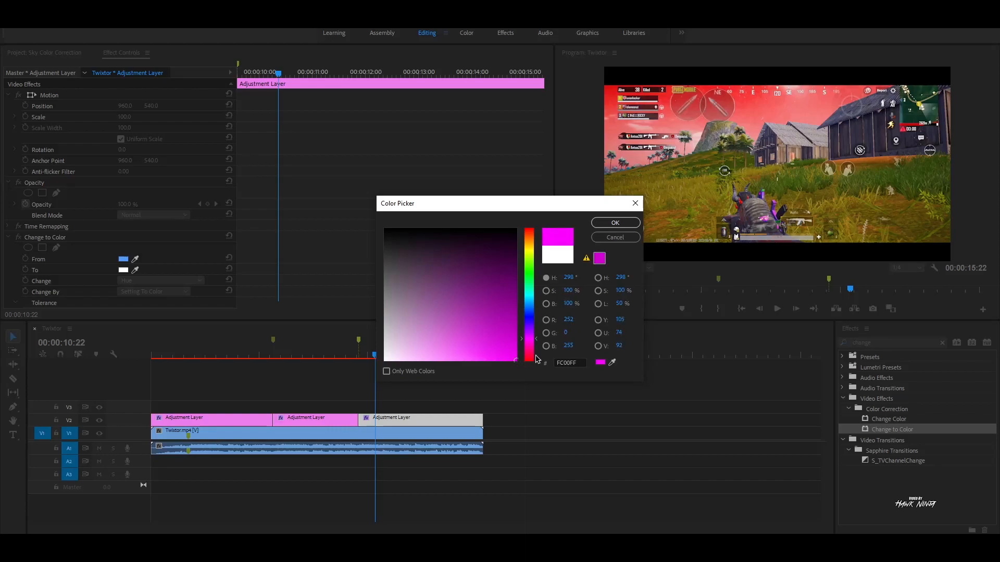
left_click(614, 223)
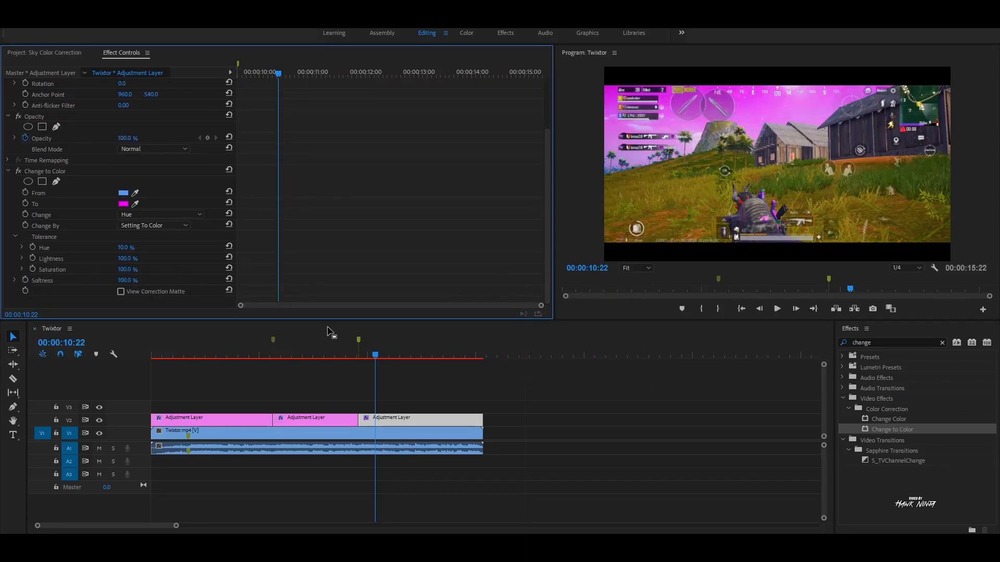
left_click(361, 356)
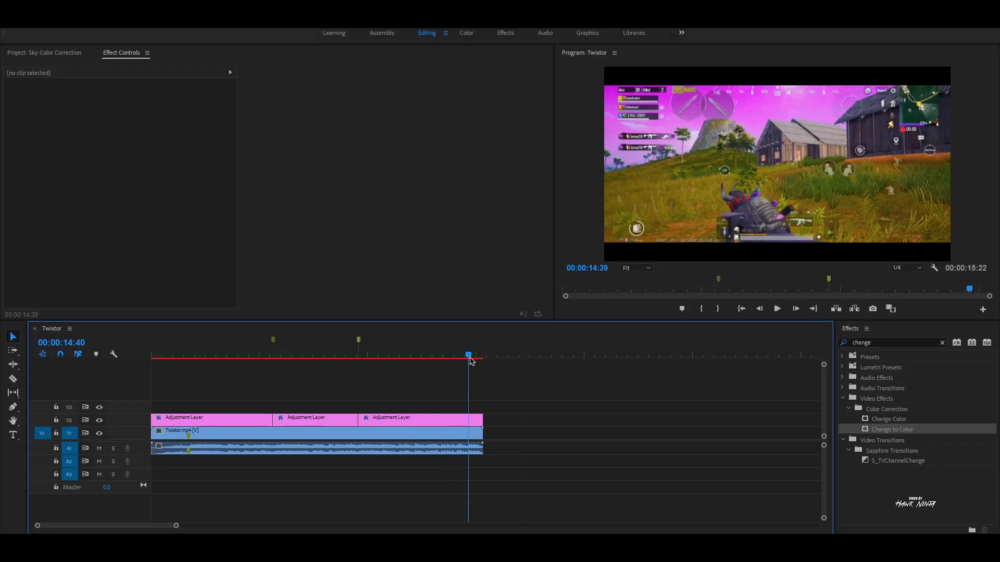
left_click(427, 355)
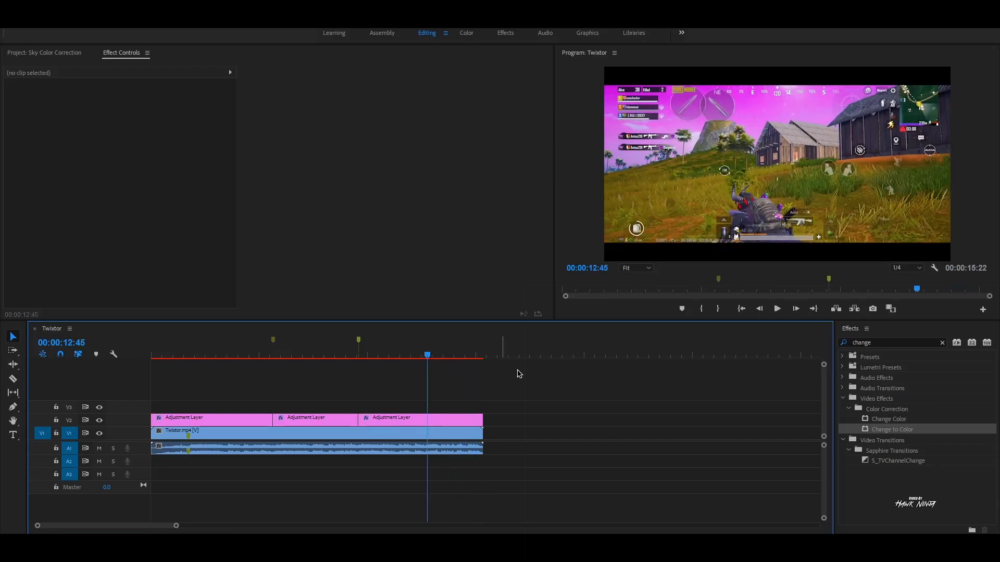